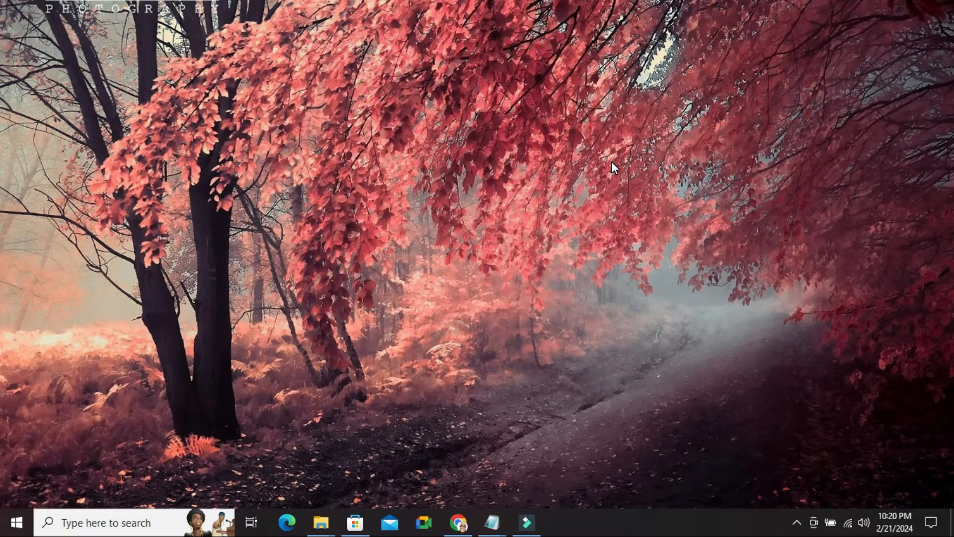
Open the Start menu from the taskbar, showing only the pinned tiles.
{"action": "left_click", "coordinate": [12, 523]}
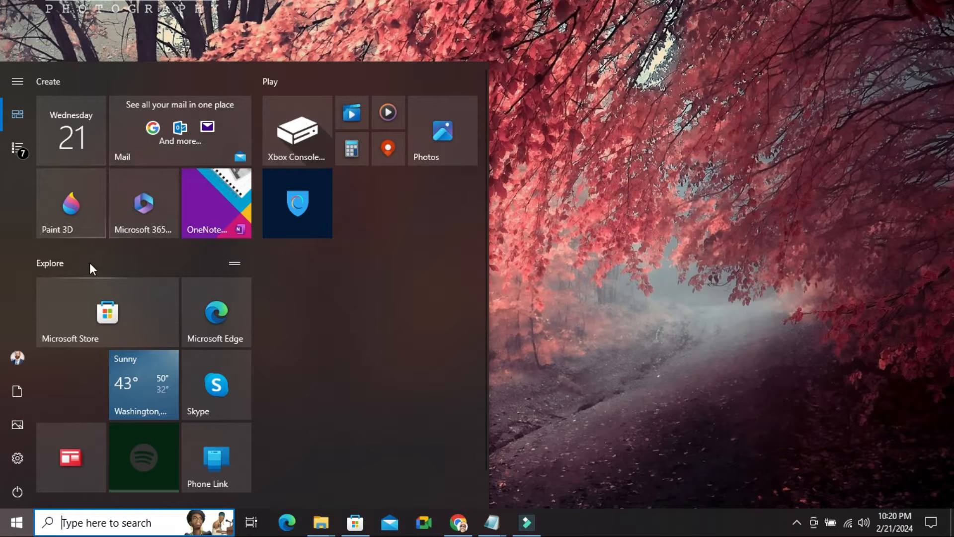
{"action": "mouse_move", "coordinate": [17, 424]}
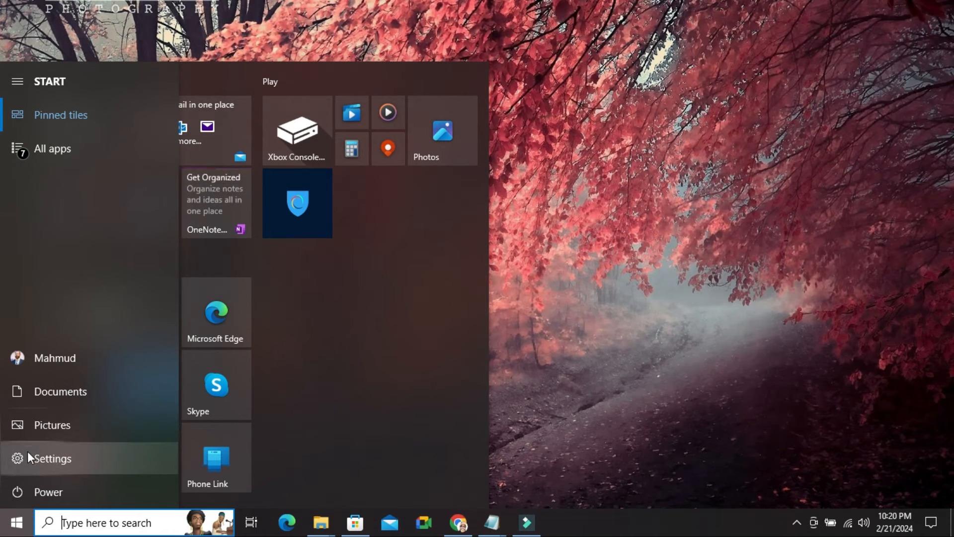
Open Settings from the Start menu and go to the Personalization Background page.
{"action": "left_click", "coordinate": [51, 458]}
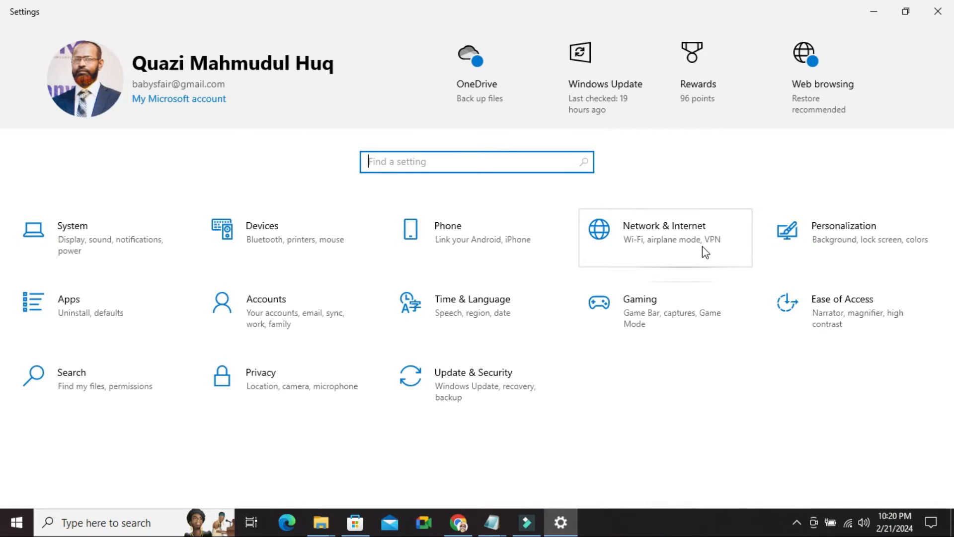
{"action": "mouse_move", "coordinate": [835, 231]}
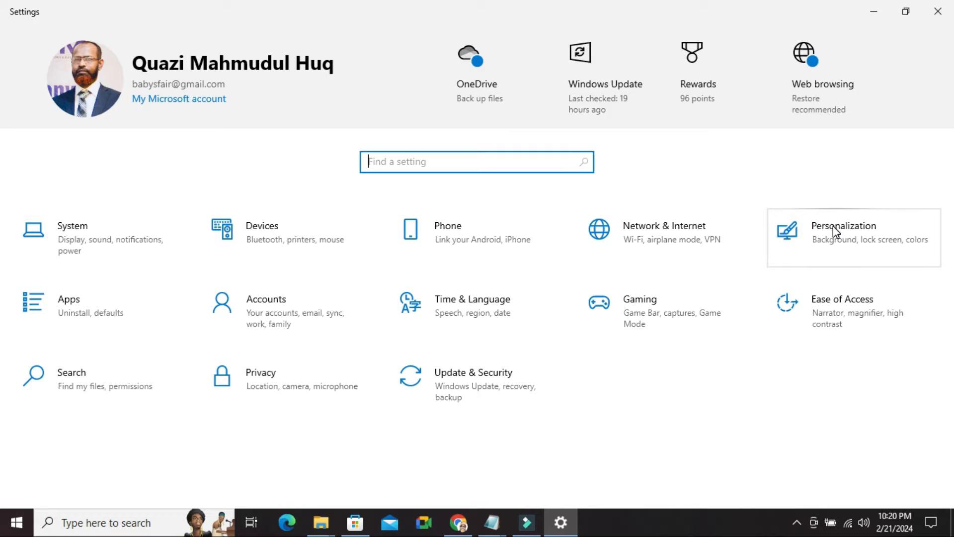
{"action": "left_click", "coordinate": [843, 237]}
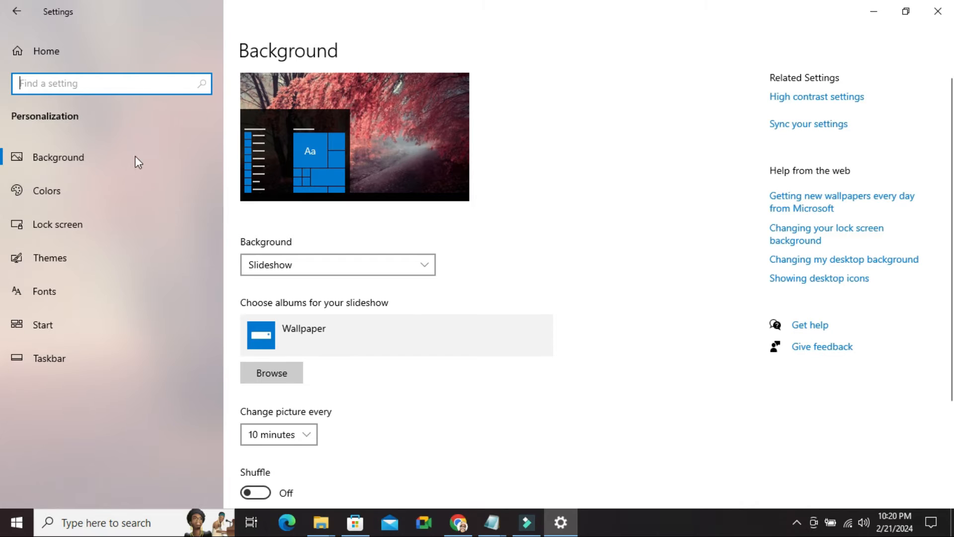
On the Personalization Start page, switch 'Show app list in Start menu' On.
{"action": "left_click", "coordinate": [43, 324]}
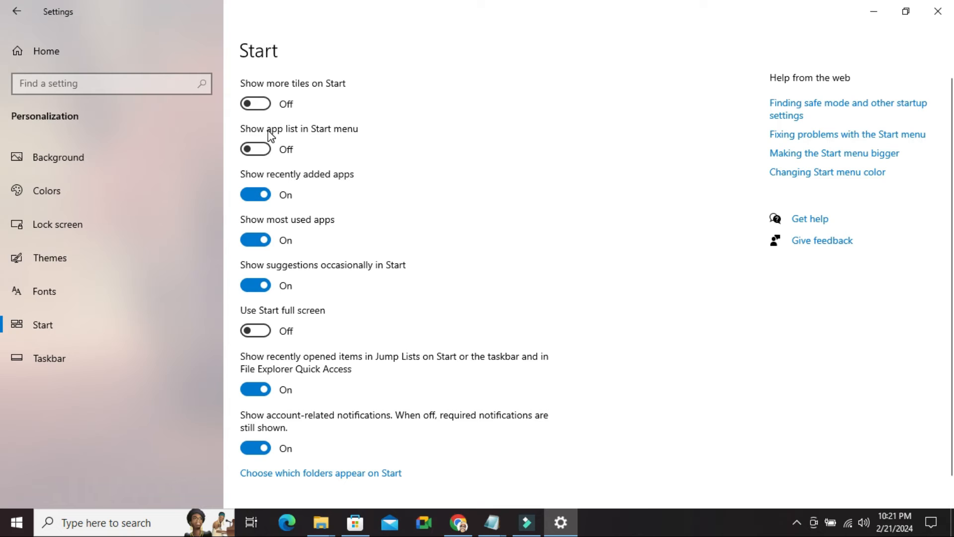
{"action": "mouse_move", "coordinate": [328, 136]}
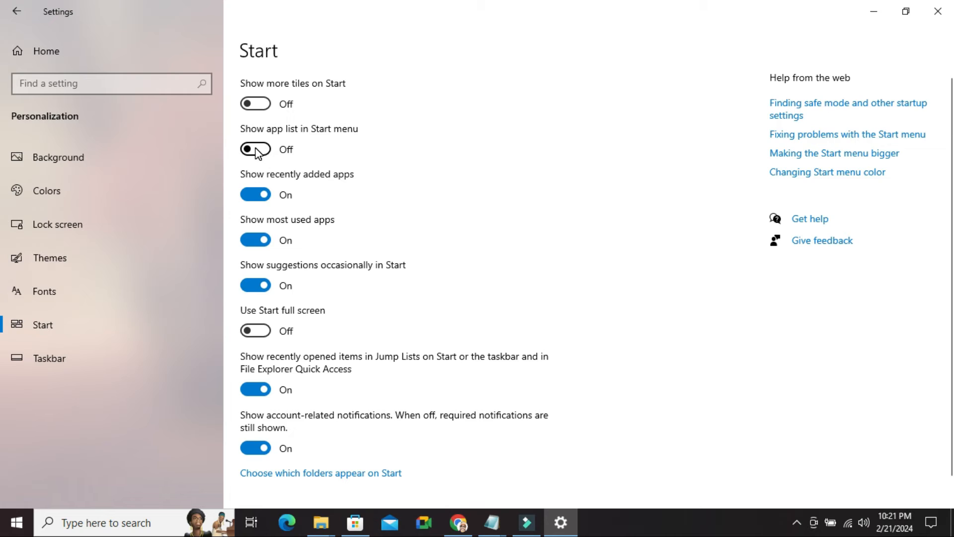
{"action": "left_click", "coordinate": [255, 149]}
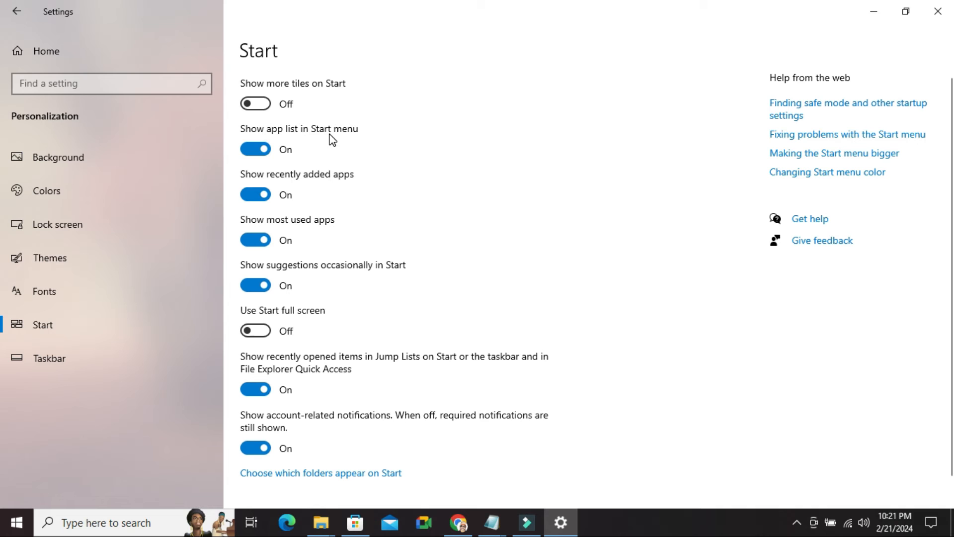
{"action": "mouse_move", "coordinate": [149, 315]}
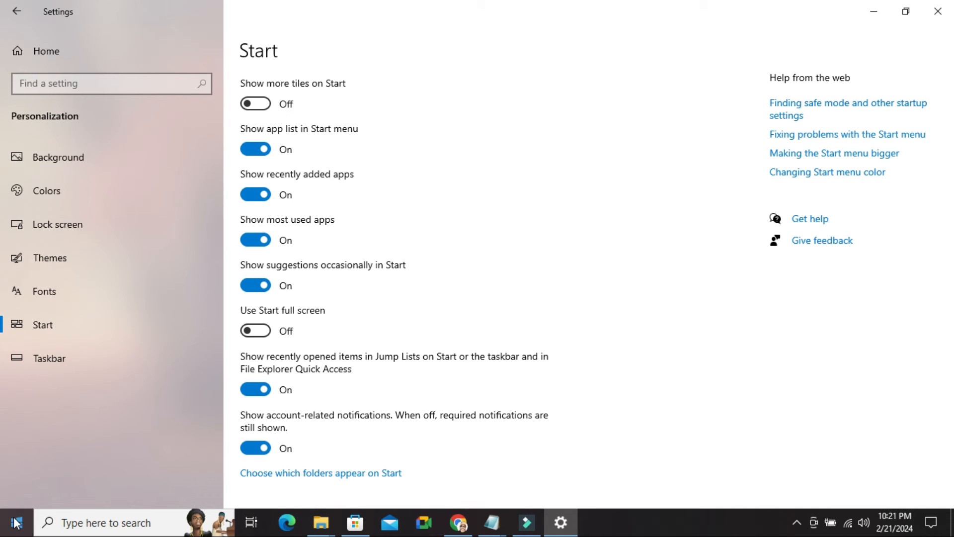
Reopen the Start menu and scroll its new alphabetical app list down to the P entries.
{"action": "left_click", "coordinate": [14, 522]}
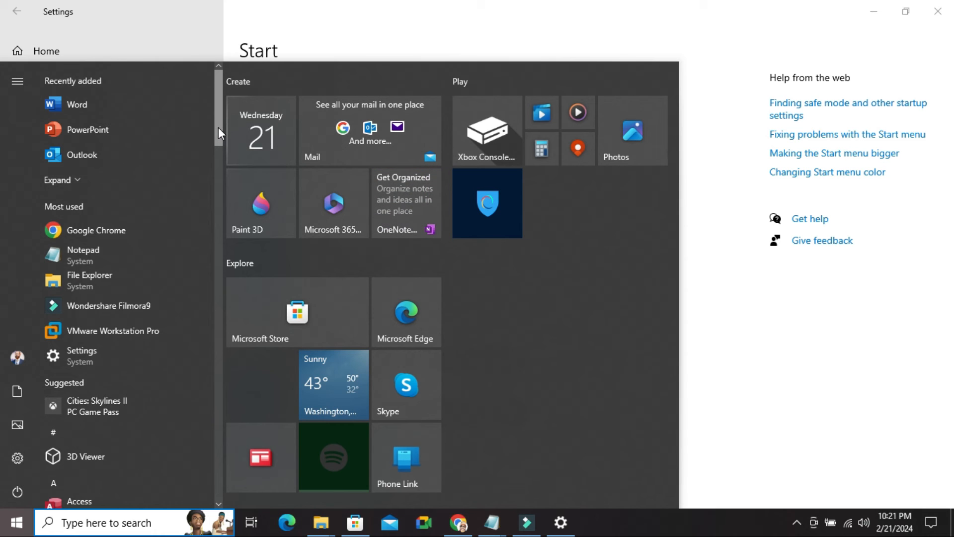
{"action": "scroll", "scroll_direction": "down", "scroll_amount": 3}
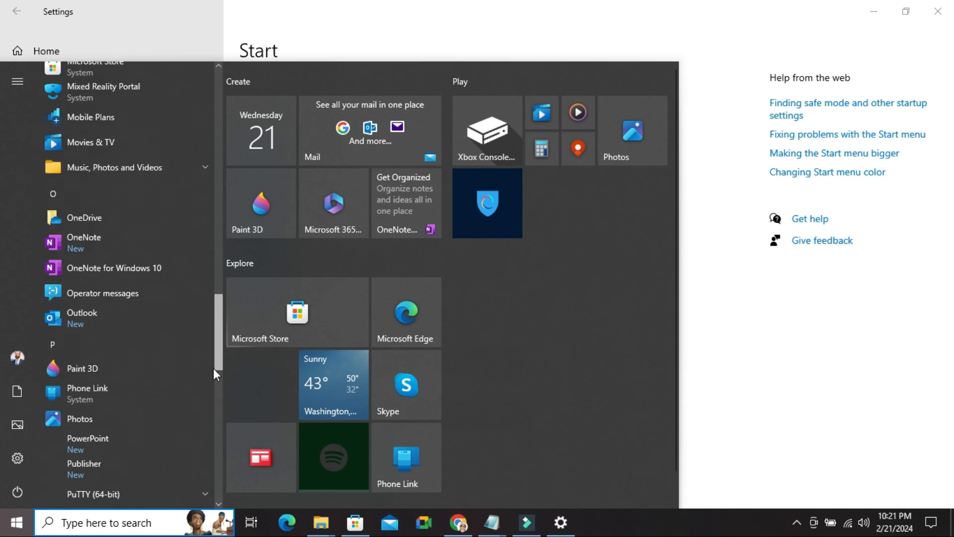